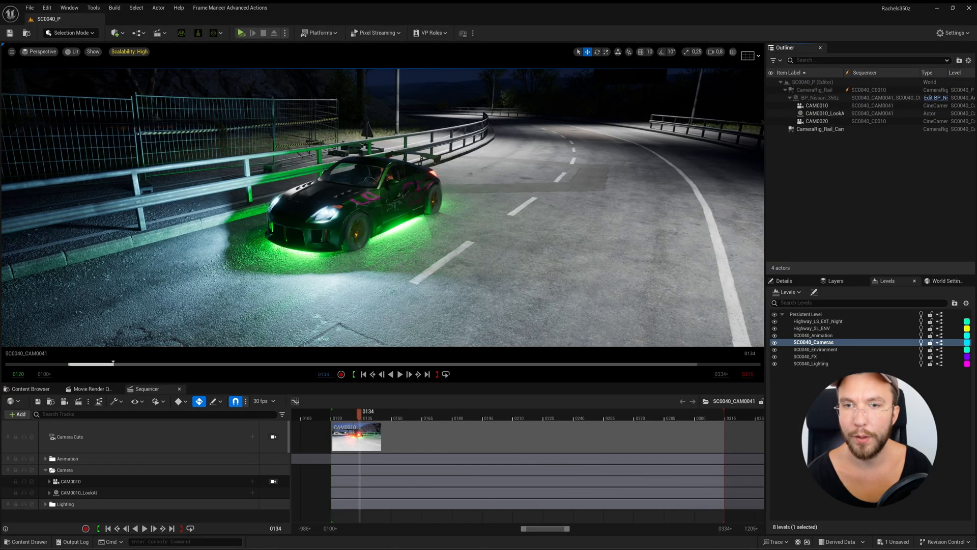
Step: Place a Cine Camera Actor named CAM0030 in the night road level from Quickly Add
{"action": "left_click", "coordinate": [116, 32]}
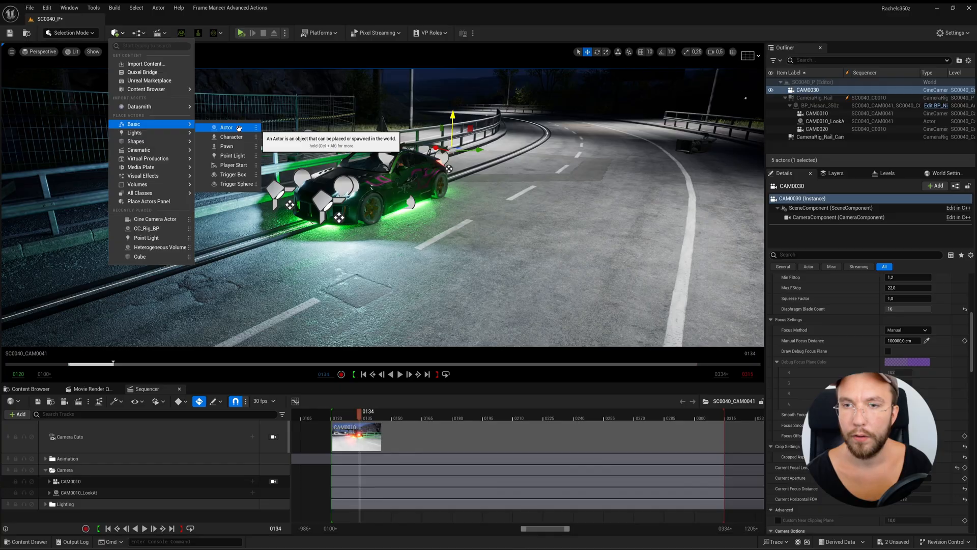
Step: Place an empty actor beside the car and name it CAM0030_LookAt
{"action": "left_click", "coordinate": [226, 127]}
{"action": "type", "text": "CAM0030_LookAt"}
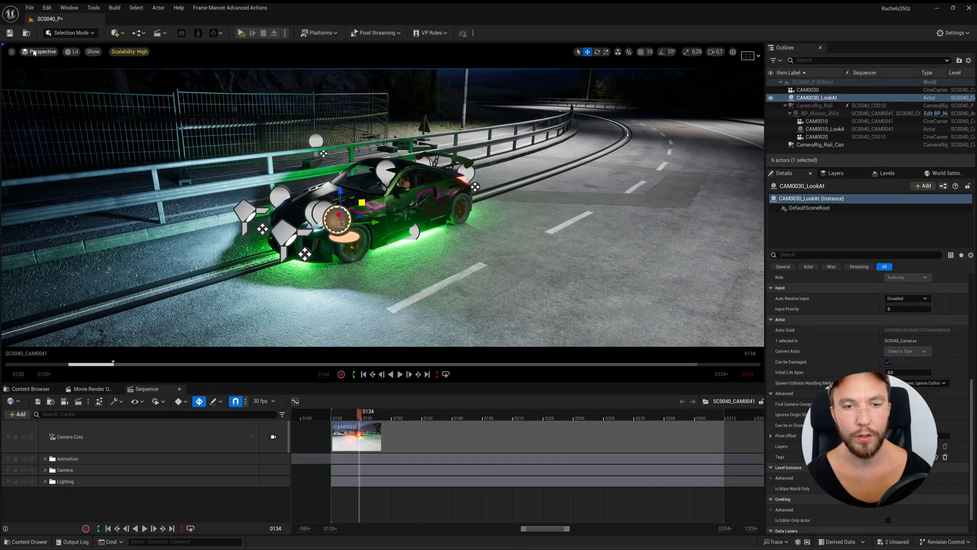
Step: Pilot CAM0030 in the viewport and enable look-at tracking on CAM0030_LookAt
{"action": "left_click", "coordinate": [41, 51]}
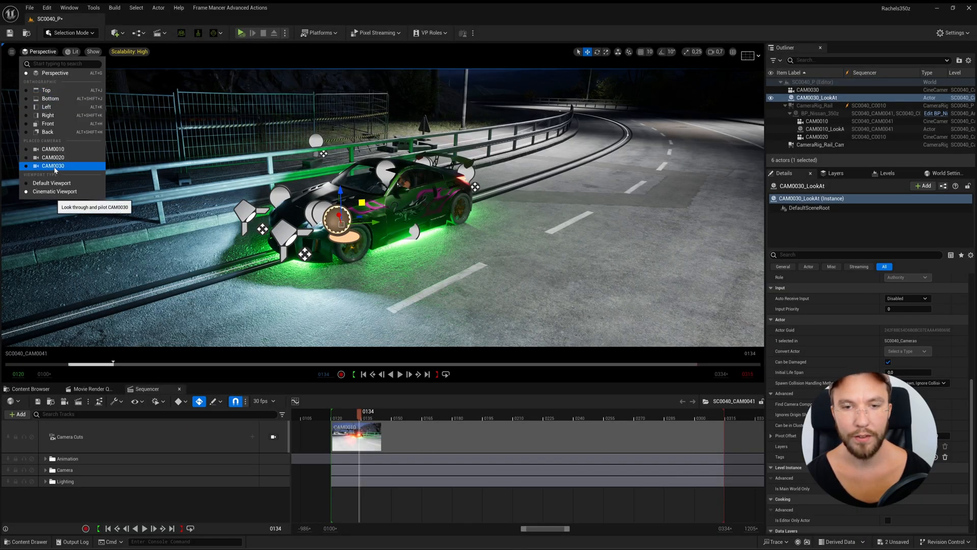
{"action": "left_click", "coordinate": [53, 164]}
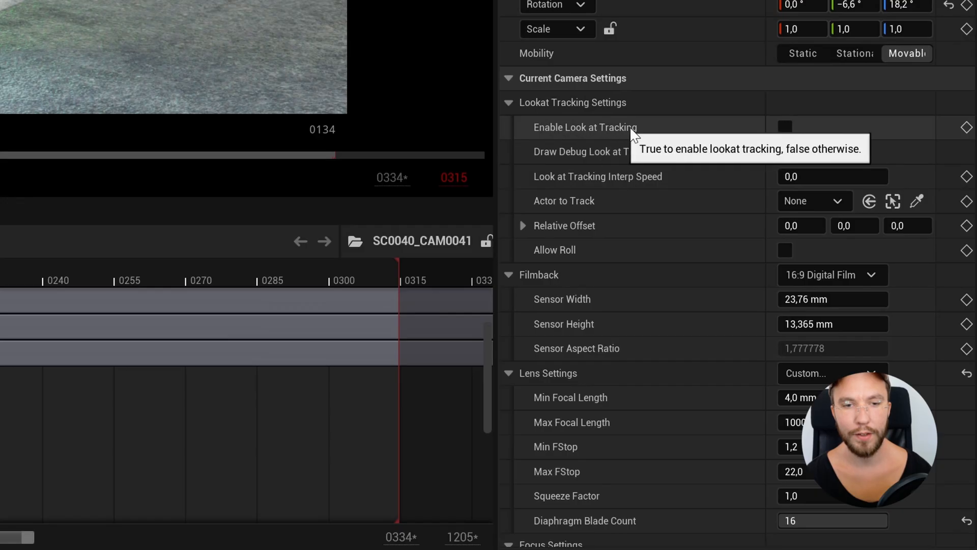
{"action": "mouse_move", "coordinate": [564, 200]}
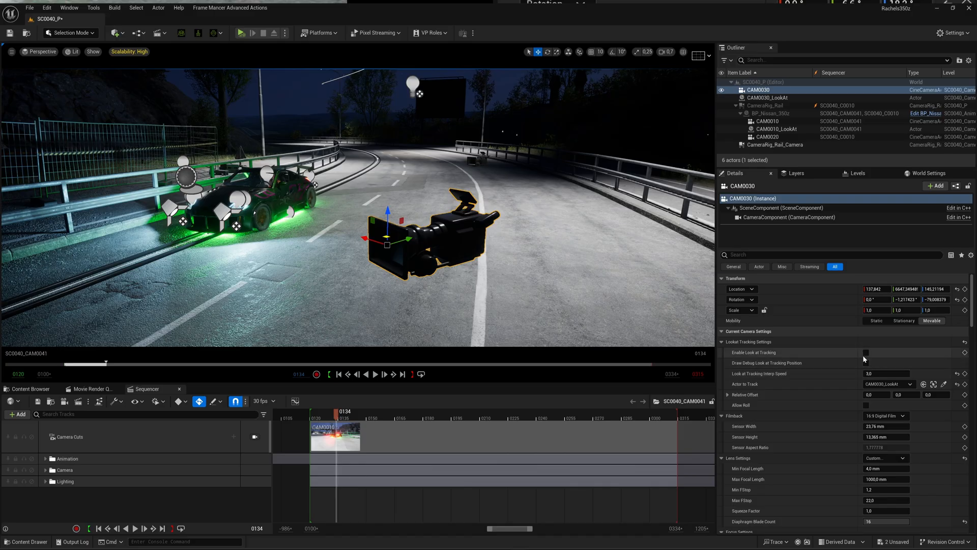
{"action": "left_click", "coordinate": [866, 352]}
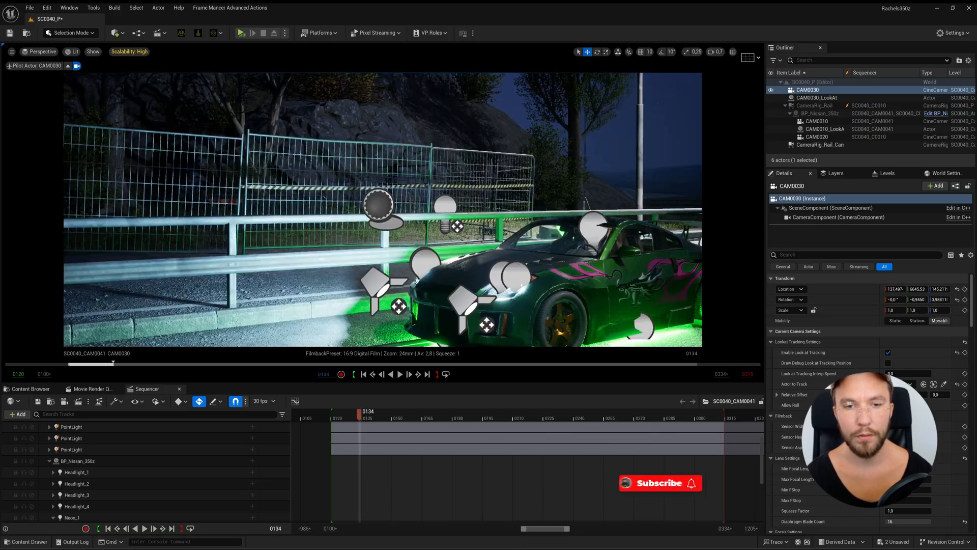
{"action": "left_click", "coordinate": [817, 97]}
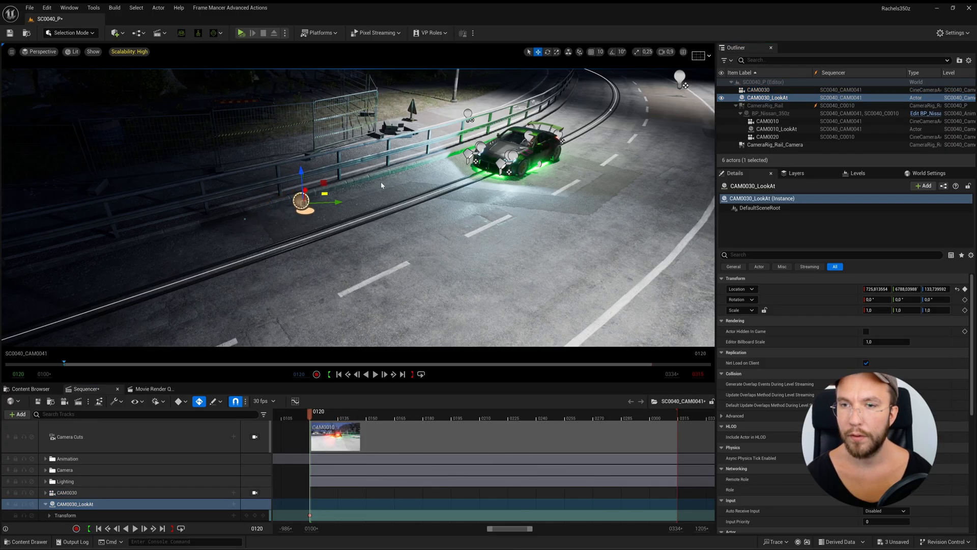
Step: Key CAM0030_LookAt at several positions along the road, then replay the shot from the start
{"action": "left_click_drag", "start_coordinate": [302, 200], "coordinate": [499, 150]}
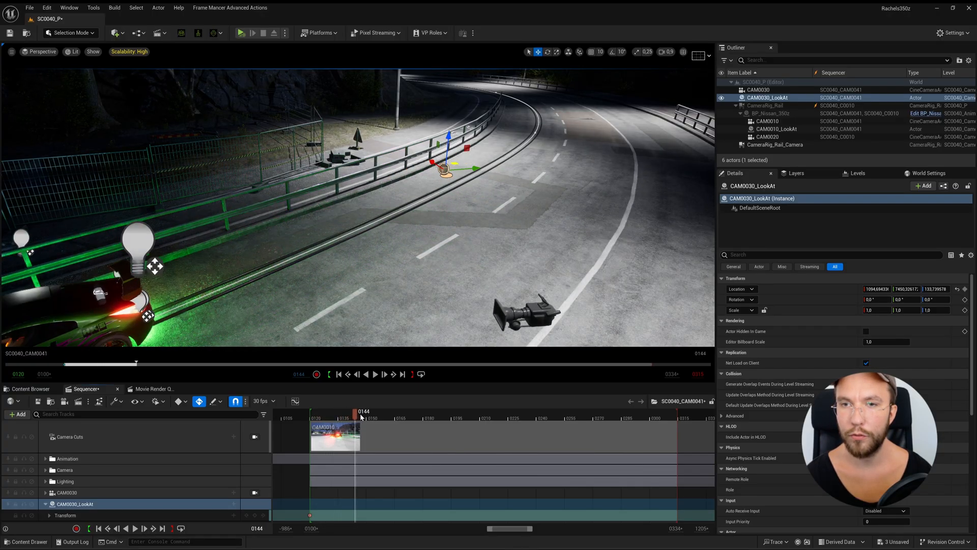
{"action": "left_click_drag", "start_coordinate": [361, 411], "coordinate": [394, 411]}
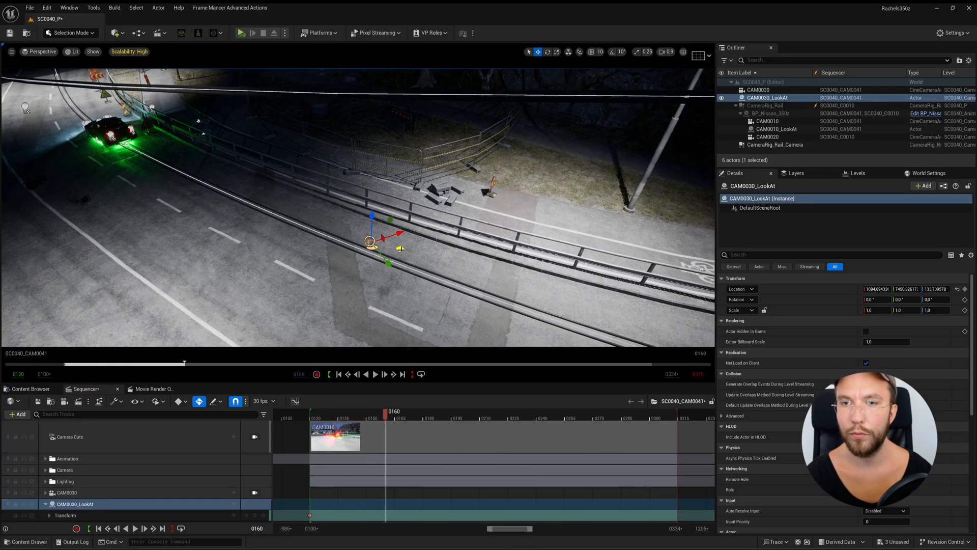
{"action": "left_click_drag", "start_coordinate": [371, 240], "coordinate": [205, 179]}
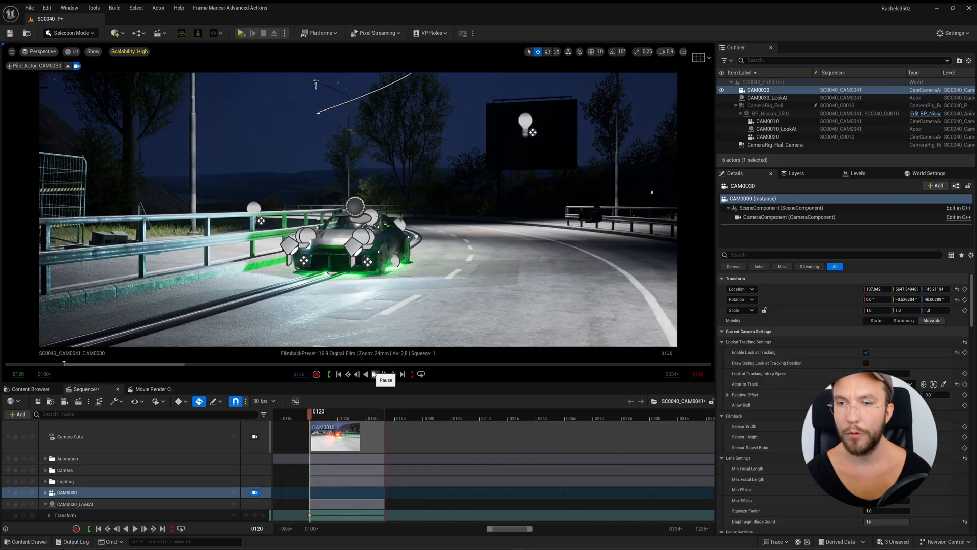
{"action": "left_click", "coordinate": [393, 375]}
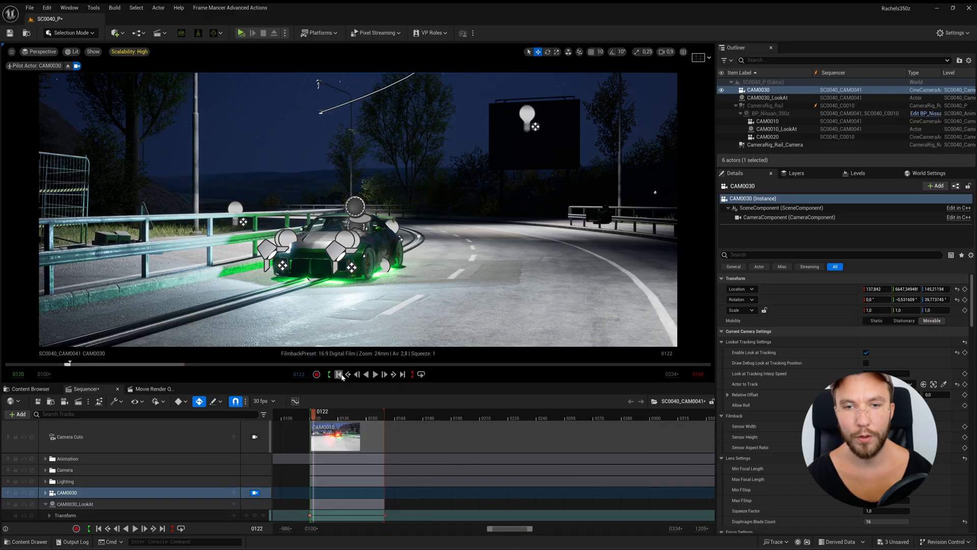
{"action": "left_click", "coordinate": [357, 375]}
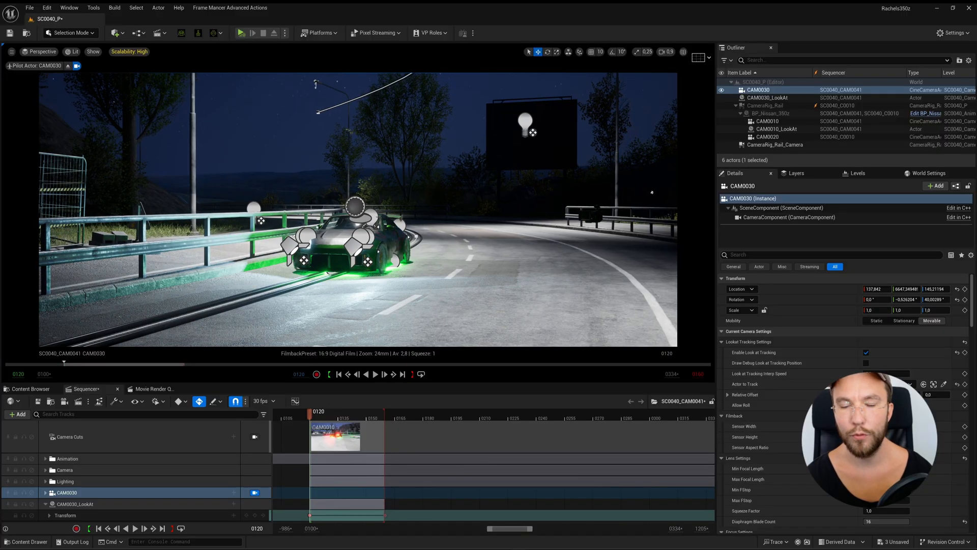
{"action": "left_click", "coordinate": [769, 97]}
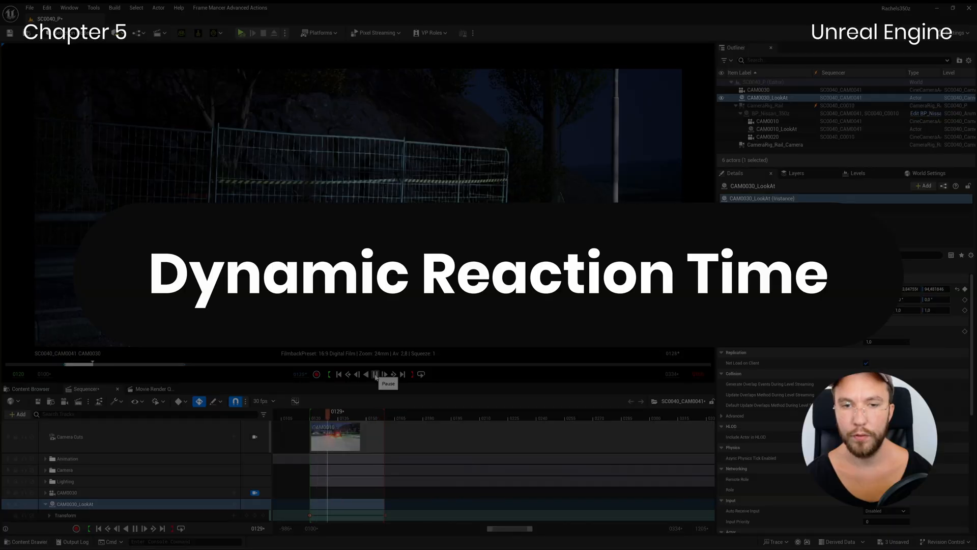
Step: Change CAM0030's Look at Tracking Interp Speed from 10 to 1,0 and play the shot
{"action": "left_click", "coordinate": [375, 374]}
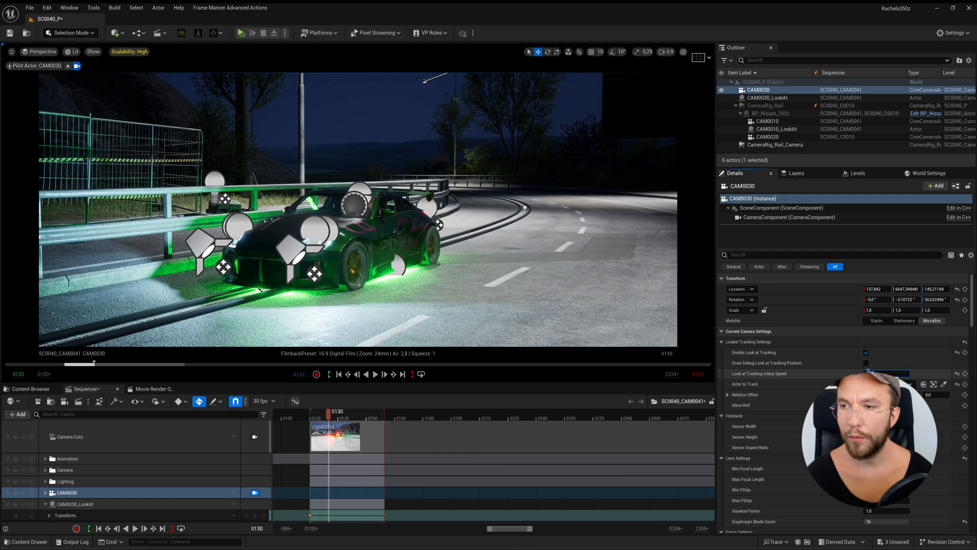
{"action": "left_click", "coordinate": [374, 375]}
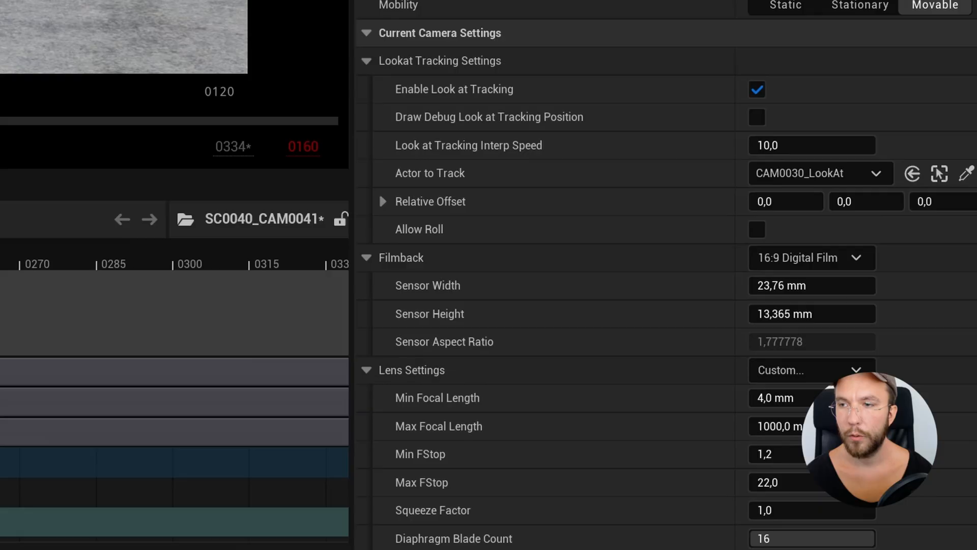
{"action": "left_click", "coordinate": [812, 145]}
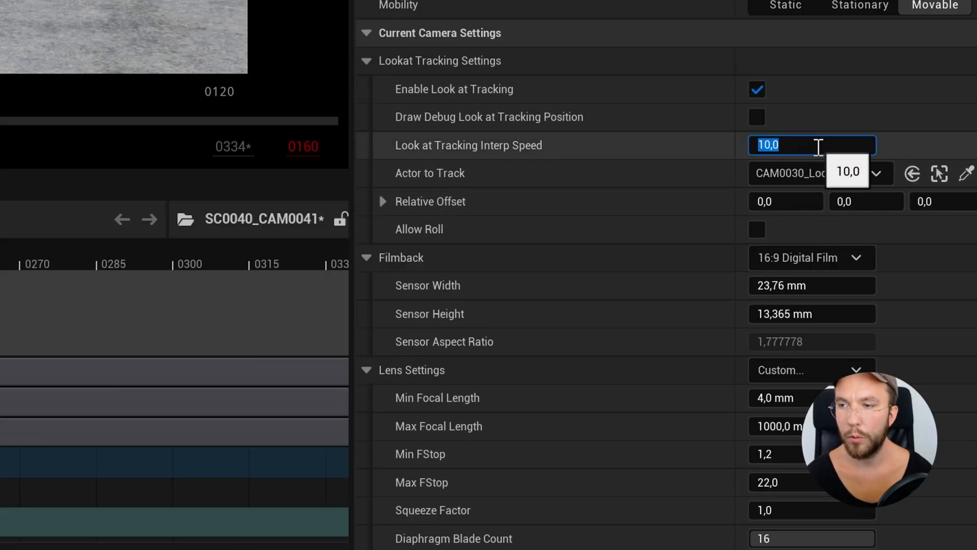
{"action": "type", "text": "1,0"}
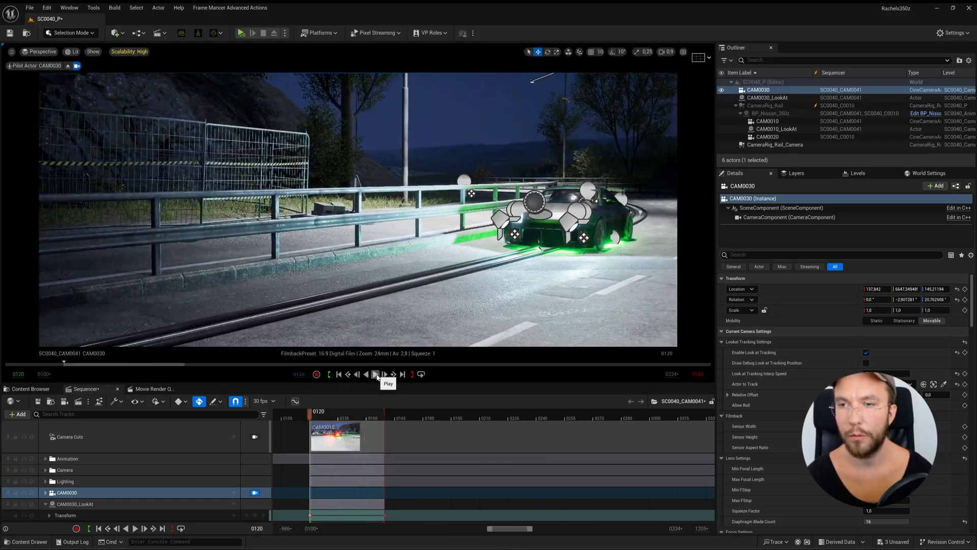
{"action": "left_click", "coordinate": [375, 374]}
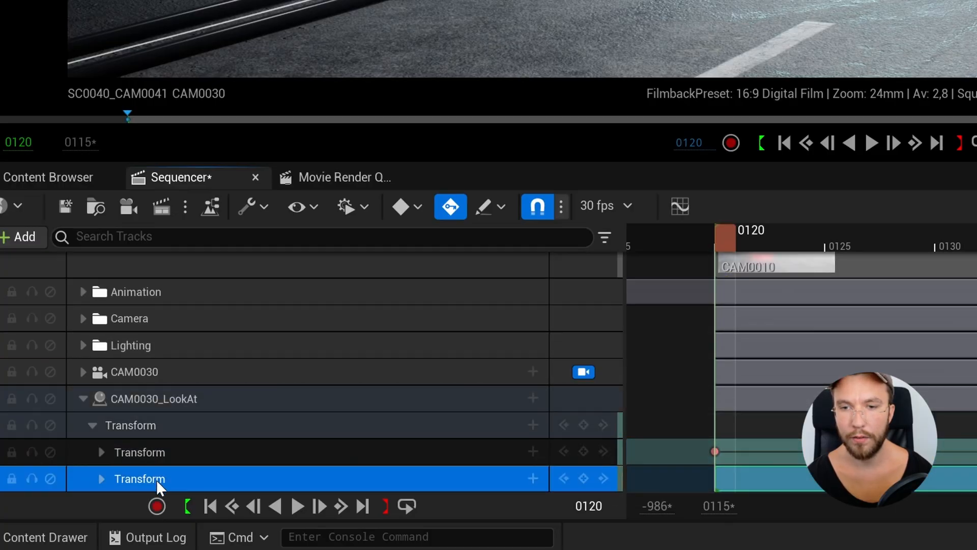
Step: Rename CAM0030_LookAt's new transform section to Shake and expand its location channels
{"action": "left_click", "coordinate": [101, 479]}
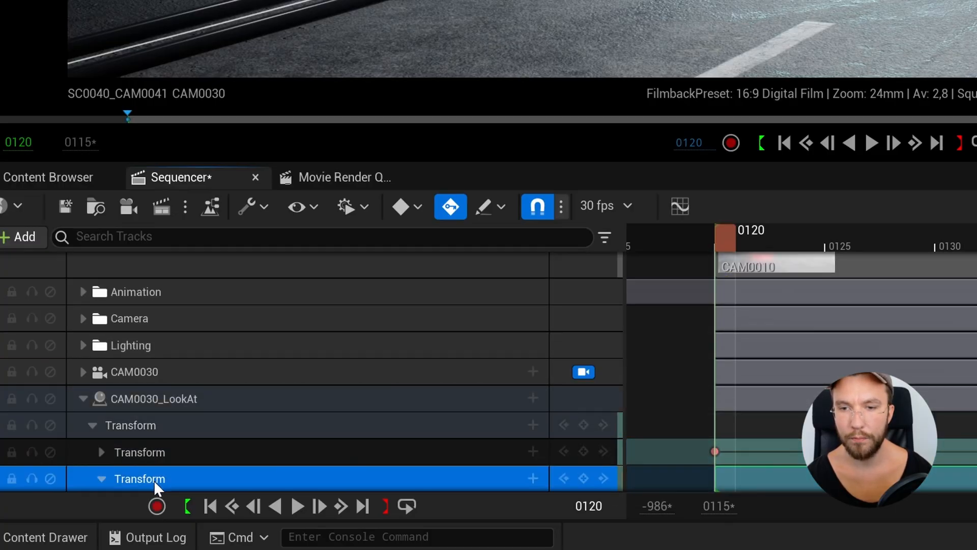
{"action": "type", "text": "Shake"}
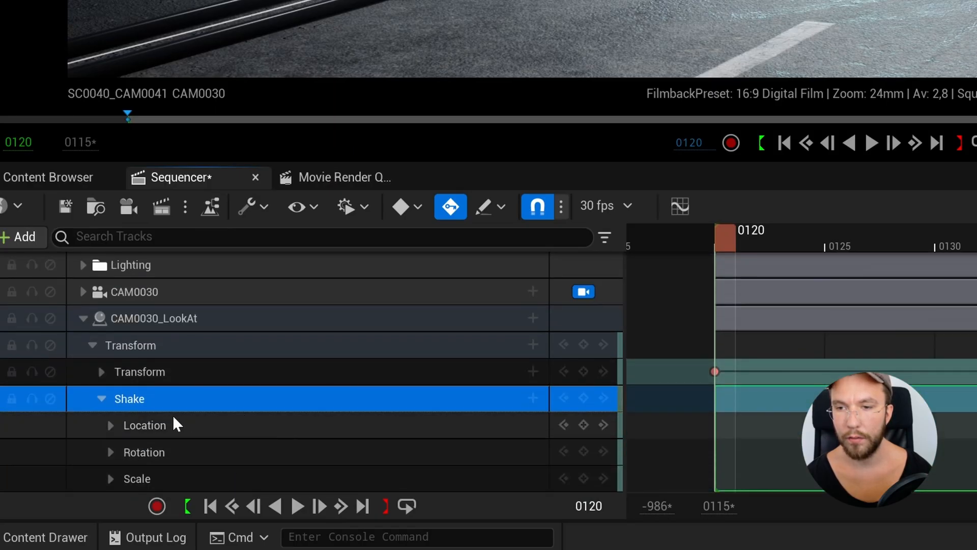
{"action": "left_click", "coordinate": [110, 425]}
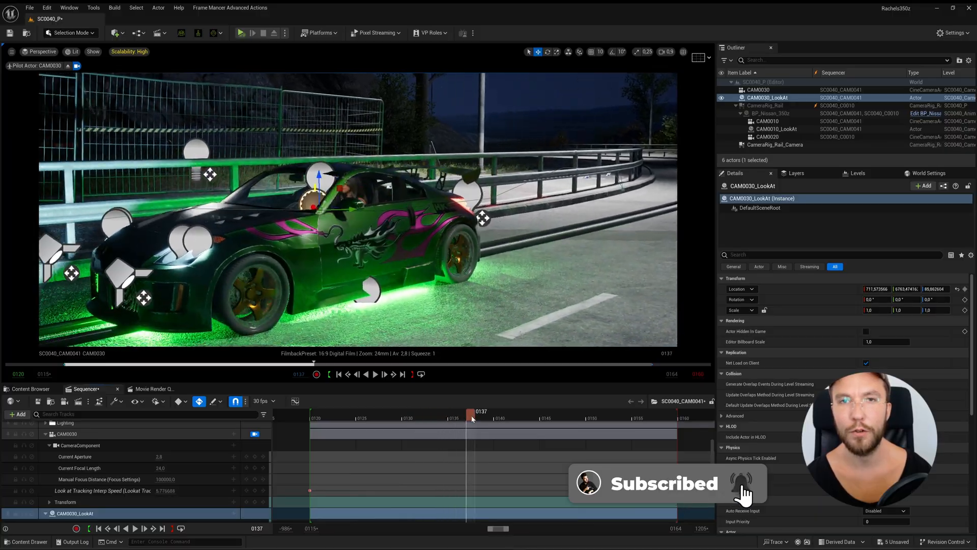
{"action": "left_click_drag", "start_coordinate": [471, 412], "coordinate": [543, 412]}
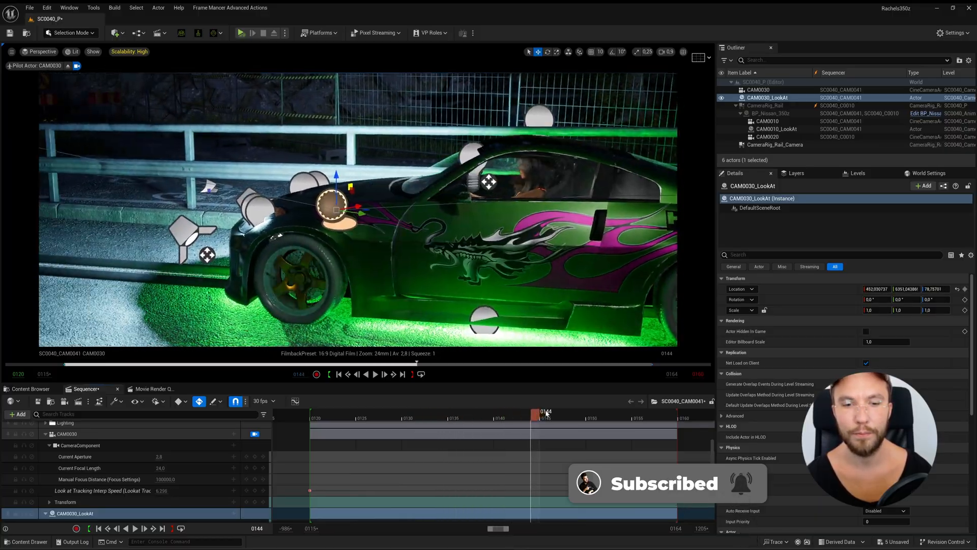
{"action": "left_click_drag", "start_coordinate": [546, 412], "coordinate": [617, 411]}
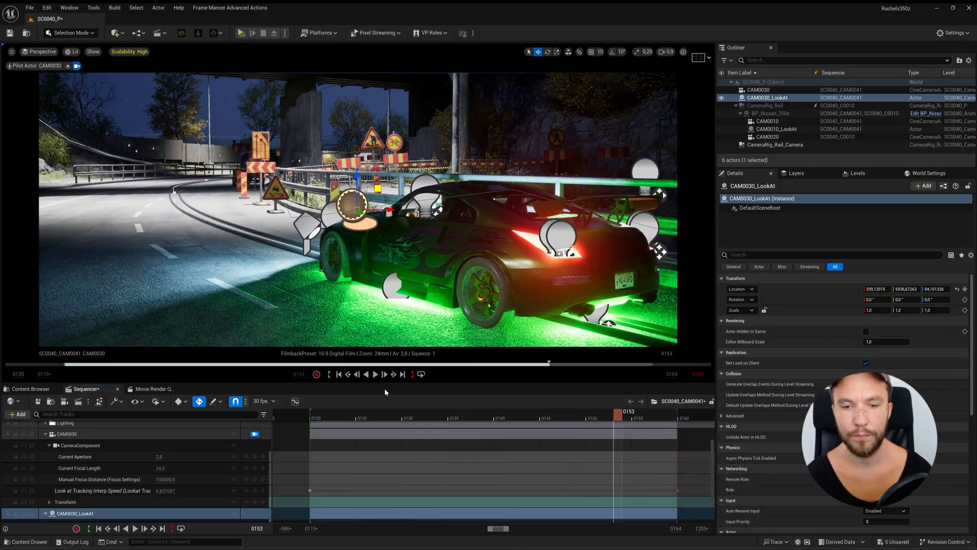
{"action": "left_click", "coordinate": [375, 374]}
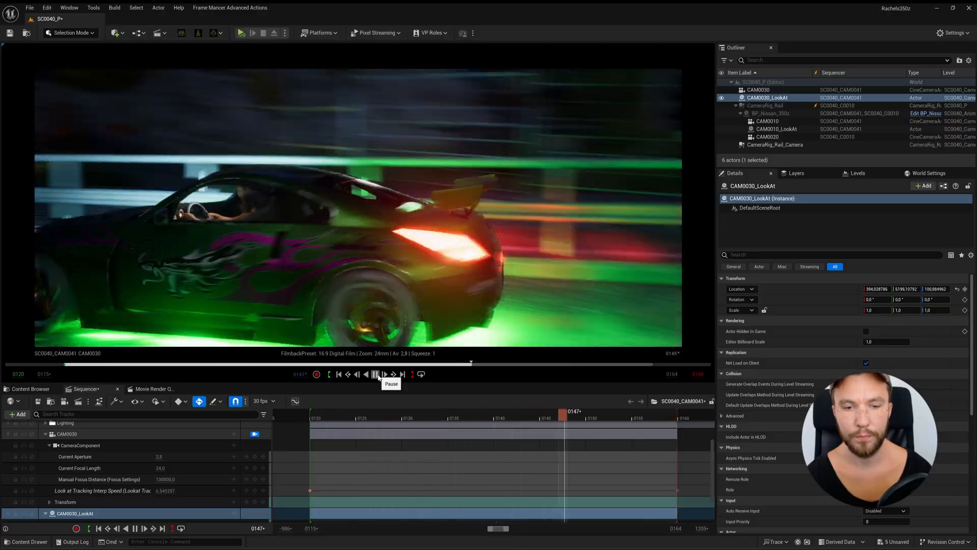